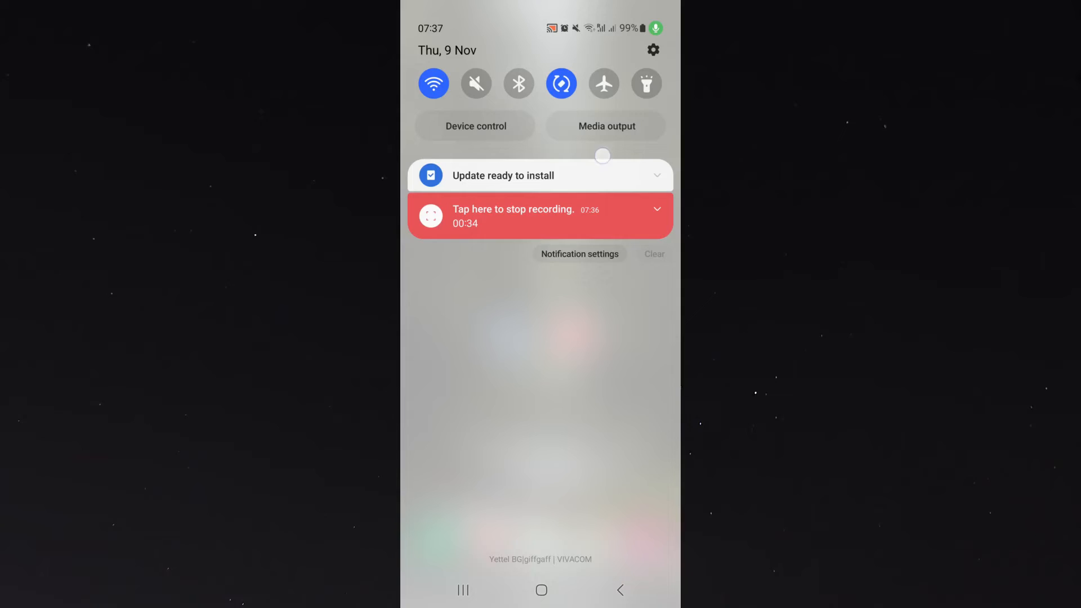
Step: Pull the shade down a second time so every Quick Settings tile and the brightness bar show
scroll(down, 3)
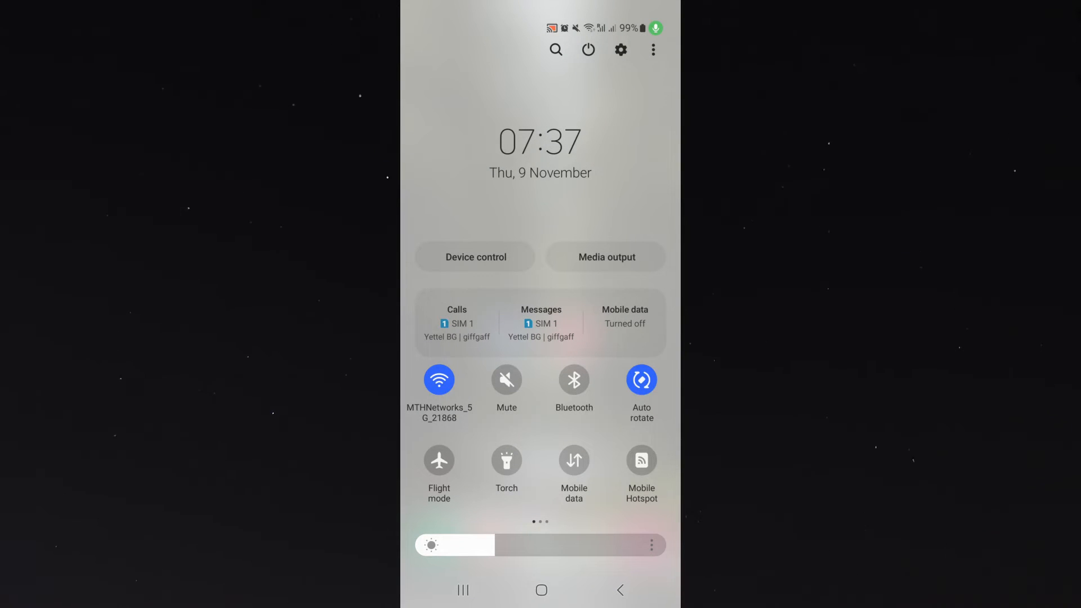
Step: Turn Adaptive brightness off in the brightness slider's options and confirm with Done
click(649, 544)
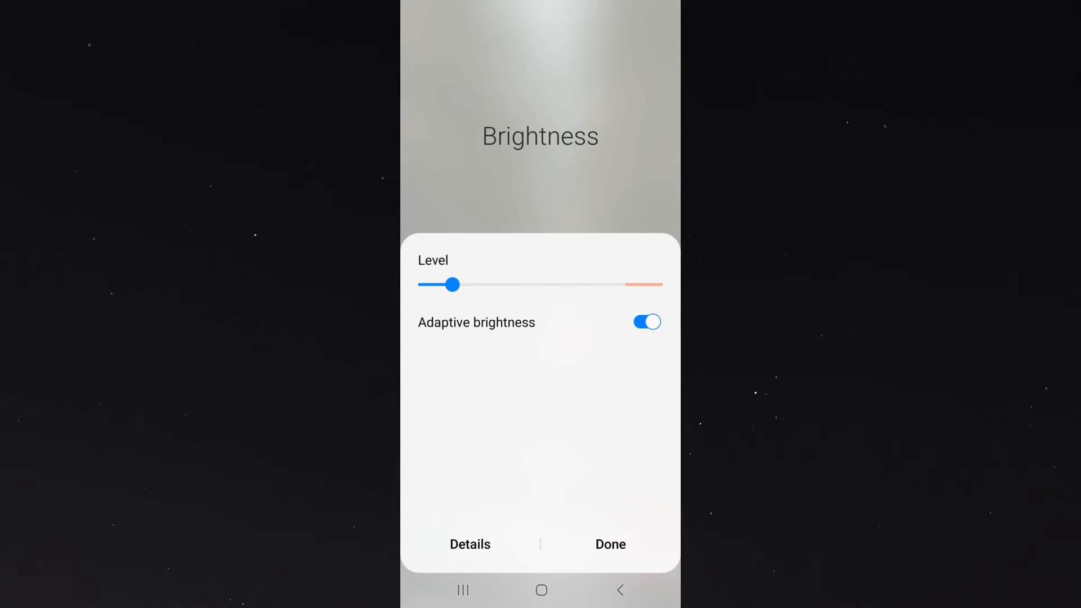
click(645, 321)
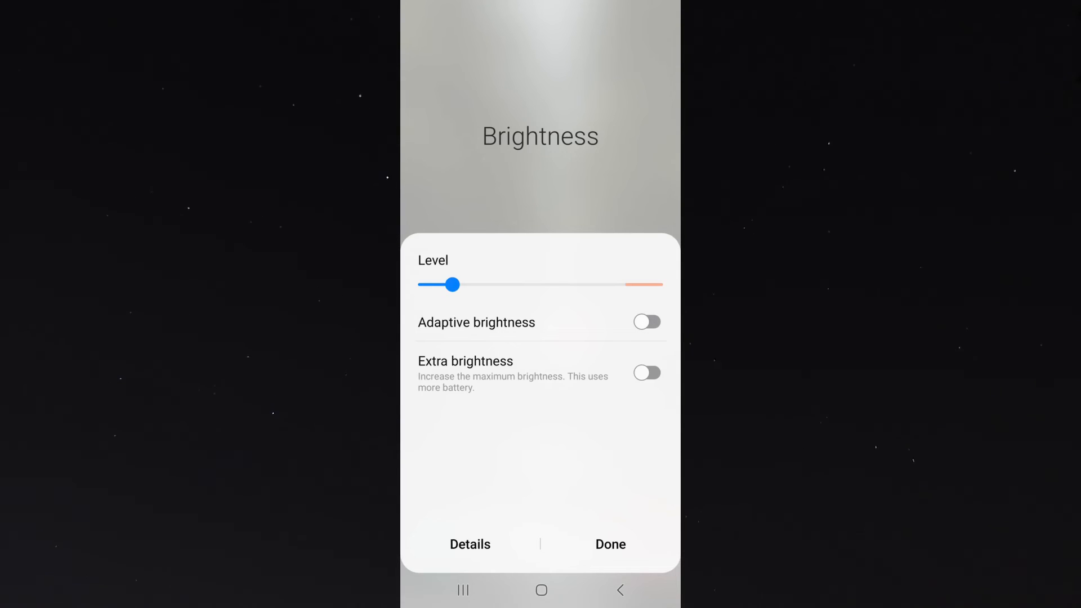
click(609, 544)
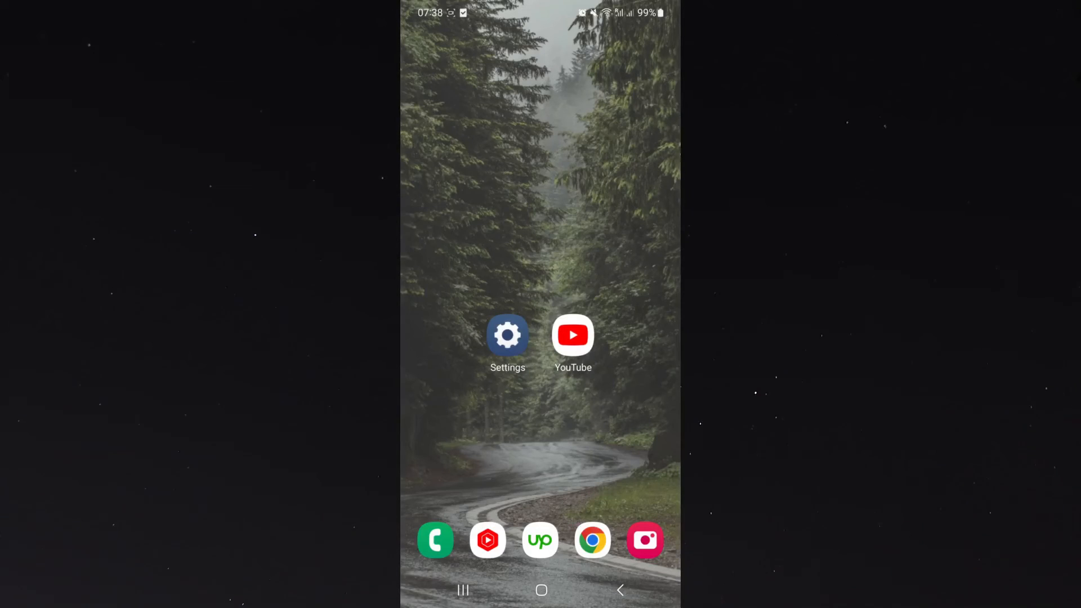
Step: In Settings > Display, flip Adaptive brightness on and back off, leaving it disabled
click(508, 335)
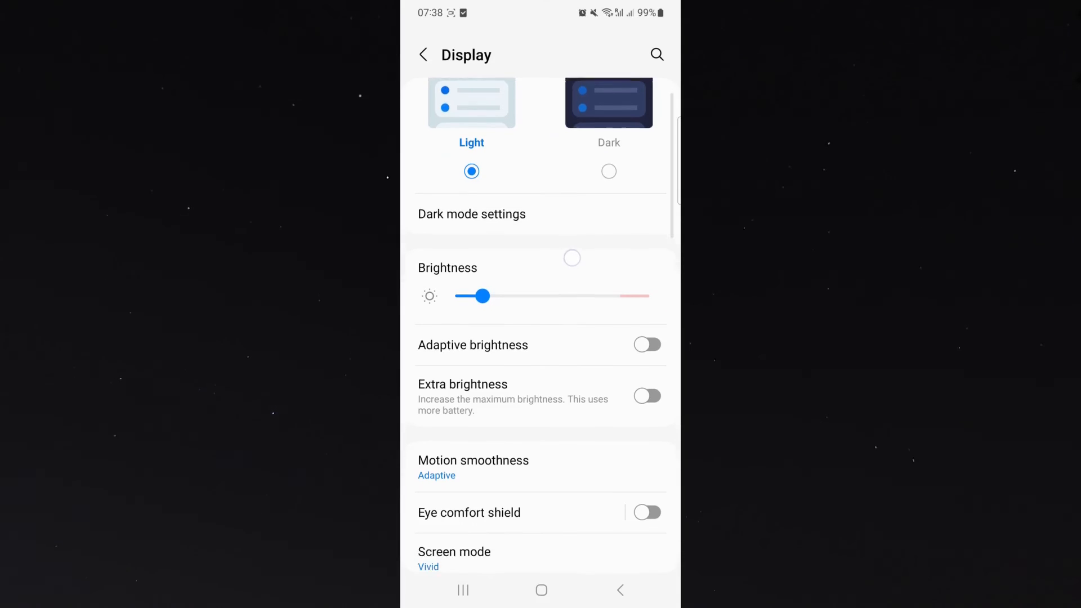
click(646, 345)
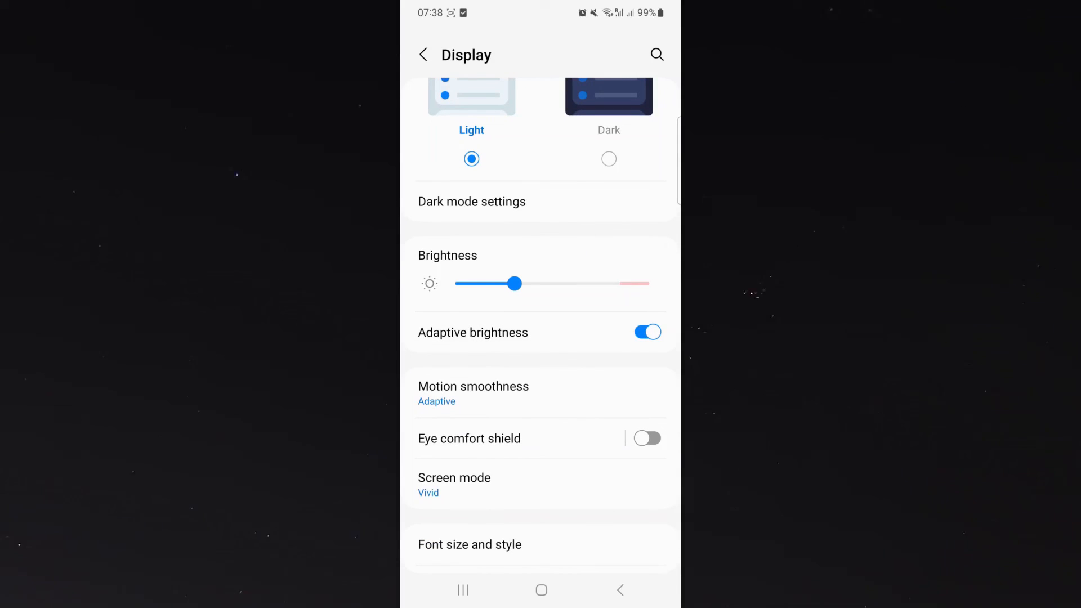
click(646, 330)
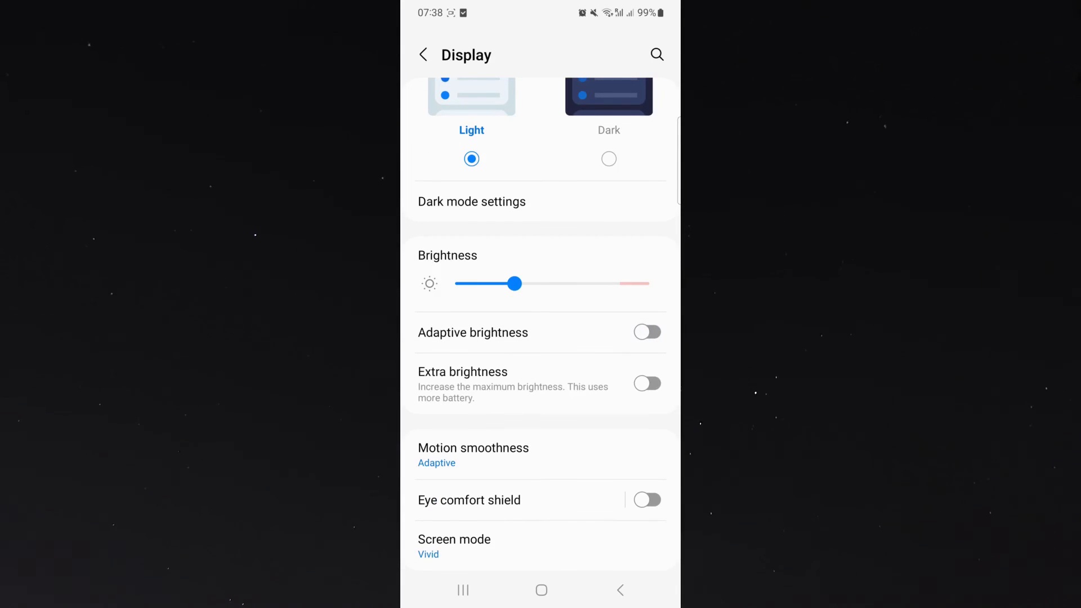